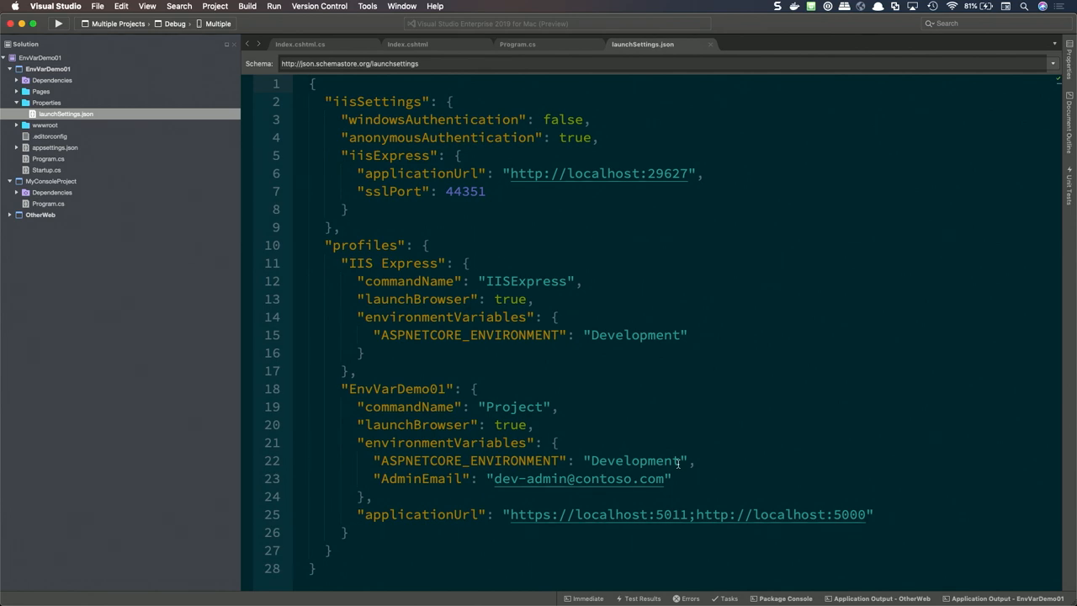
Bring up Project Options for EnvVarDemo01 from the Solution pad context menu.
click(47, 68)
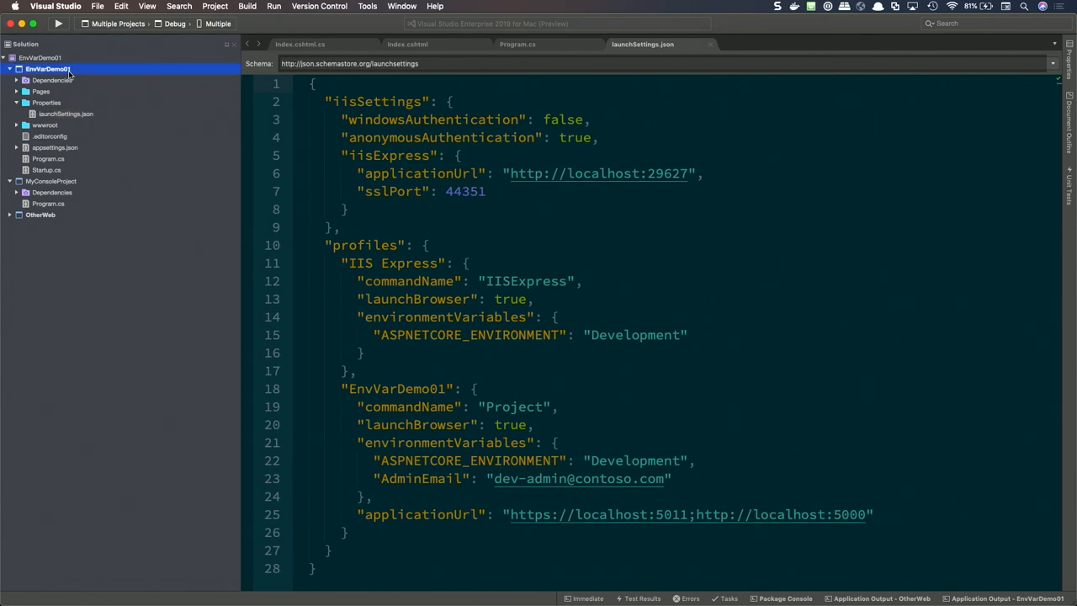
right_click(47, 69)
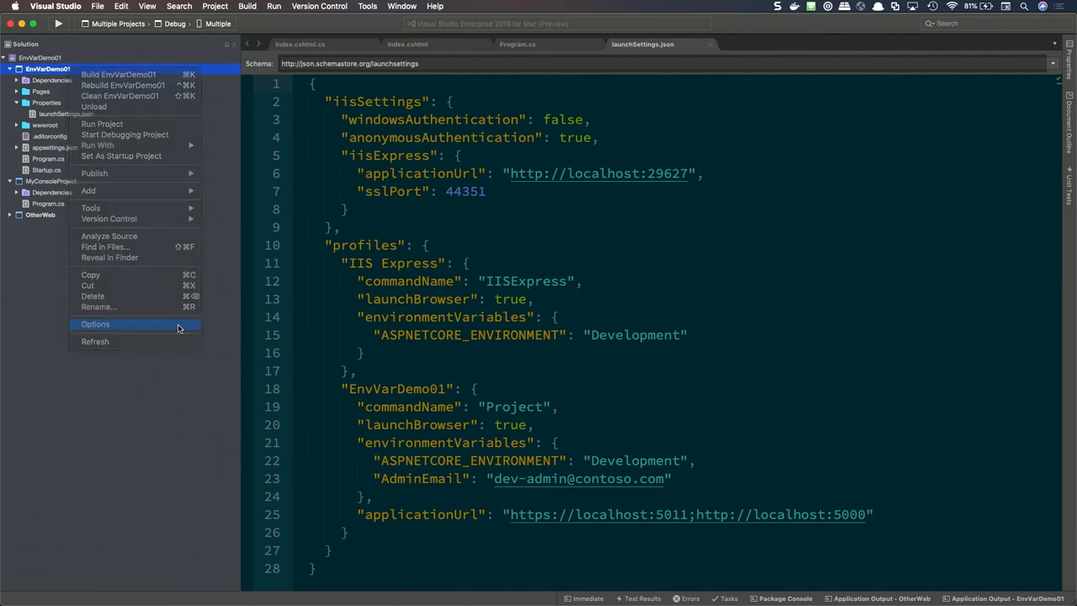
click(94, 323)
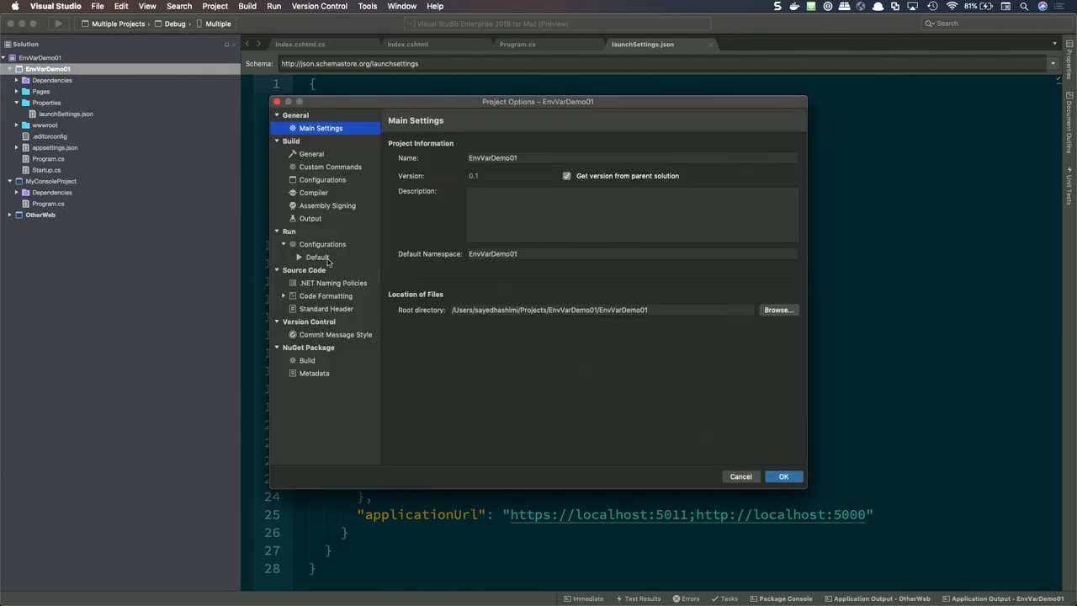
In the Default run configuration, change ASPNETCORE_ENVIRONMENT's value to Production.
click(316, 256)
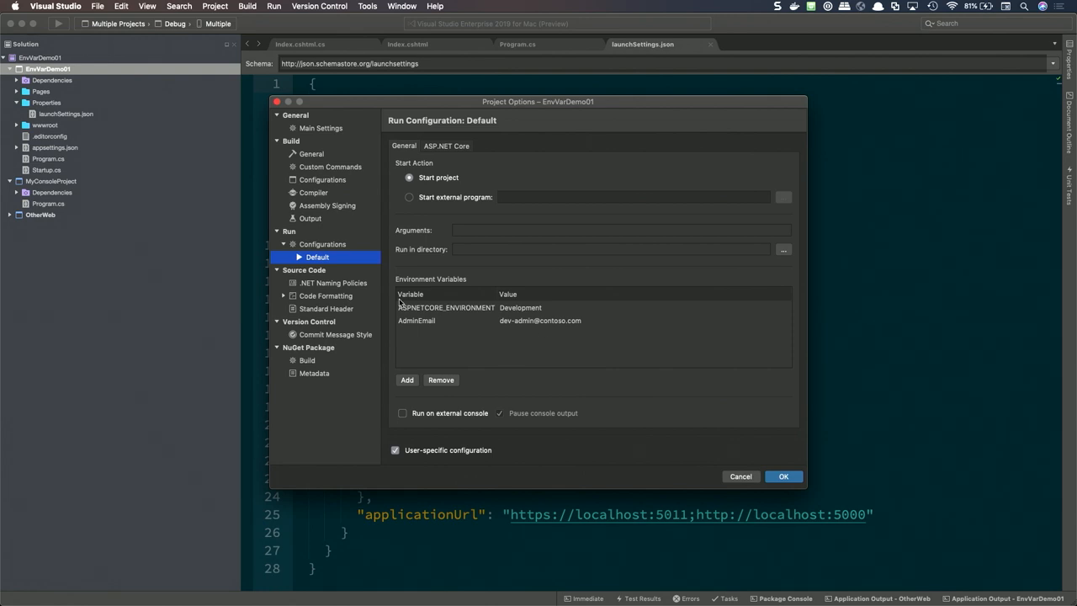
click(540, 320)
text(example)
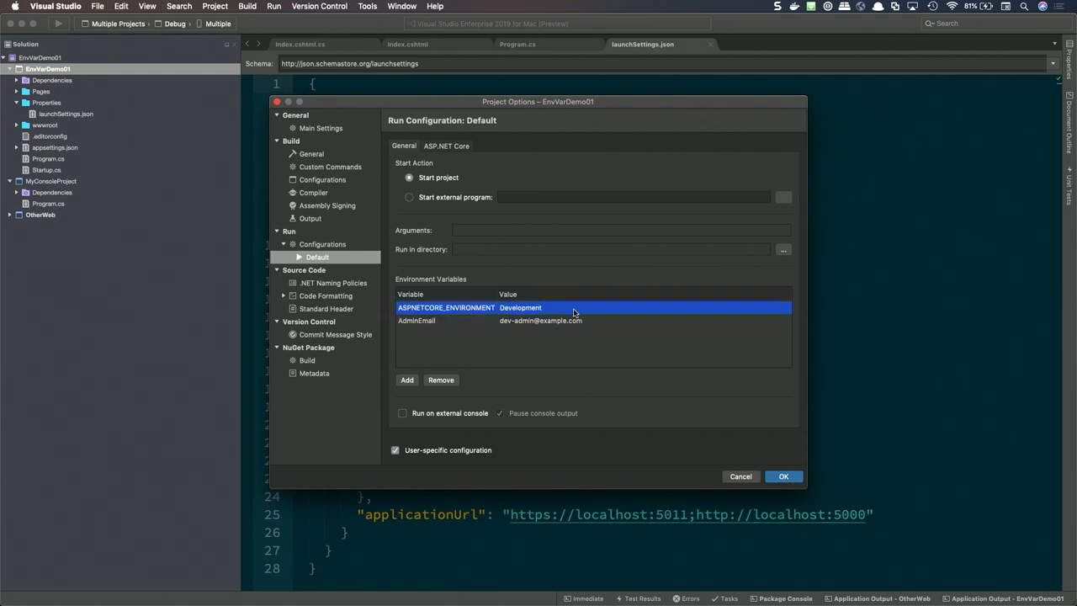
double_click(520, 306)
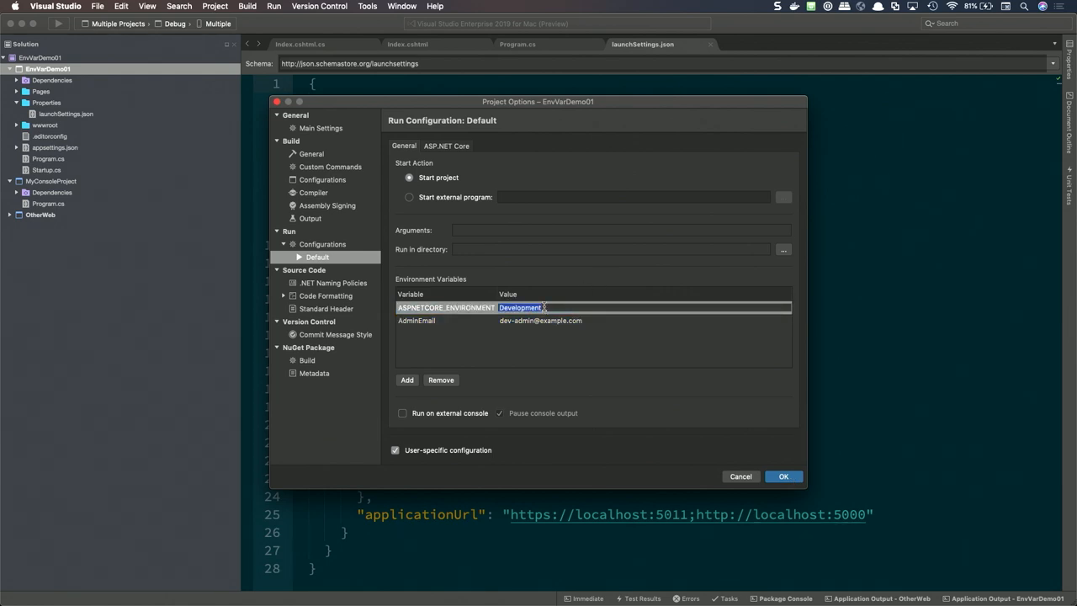
text(Production)
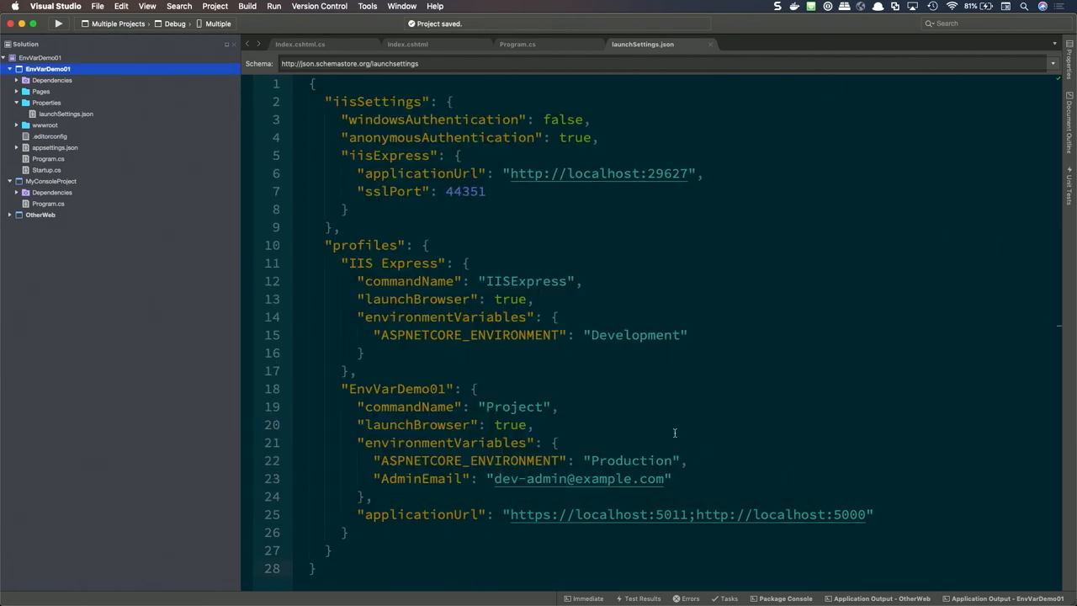
mouse_move(703, 475)
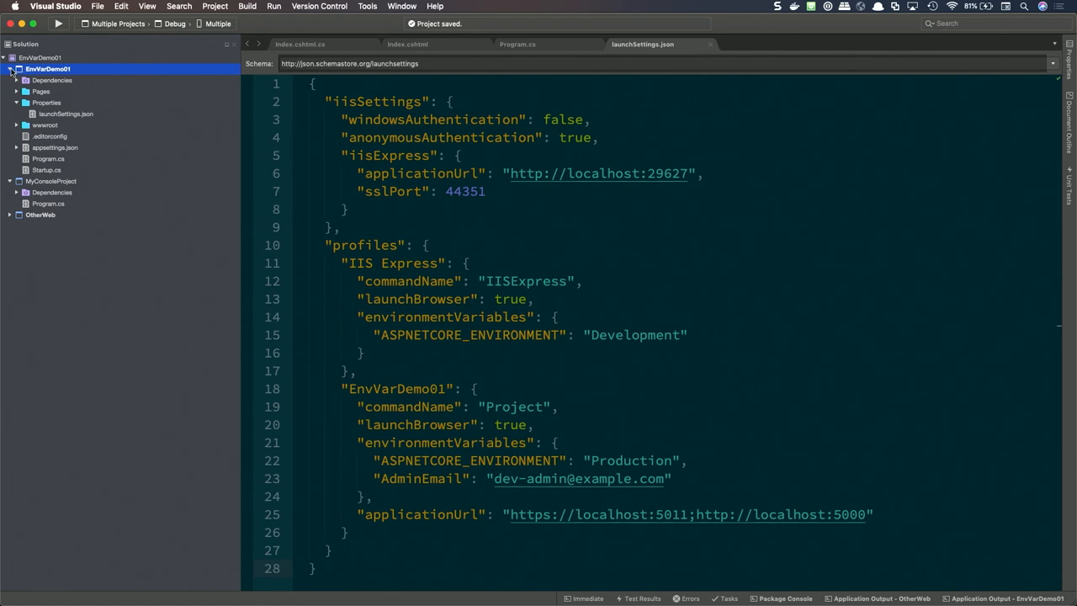
click(10, 69)
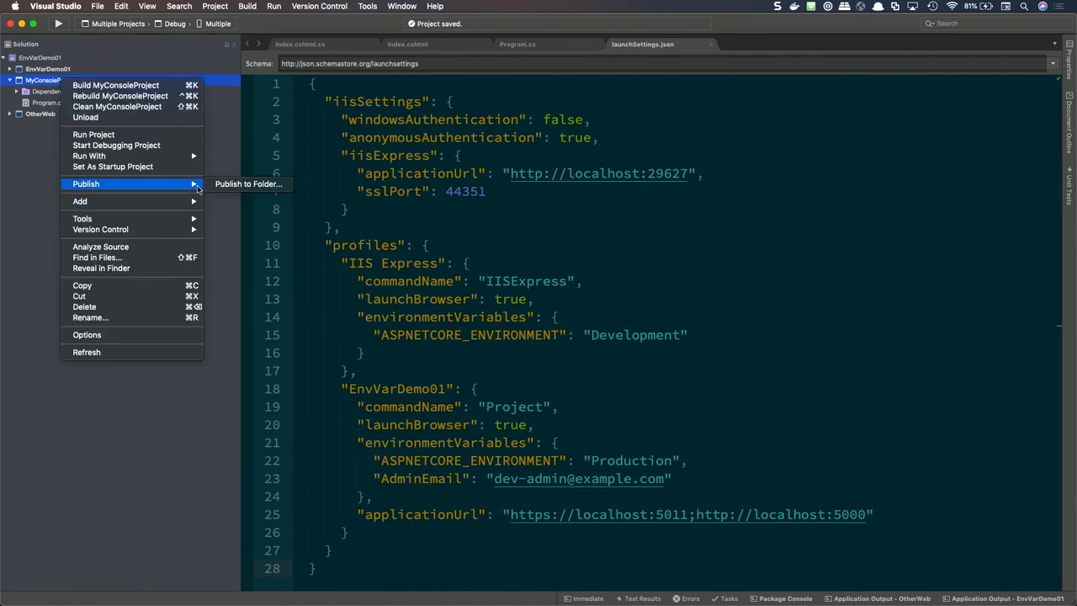
mouse_move(247, 183)
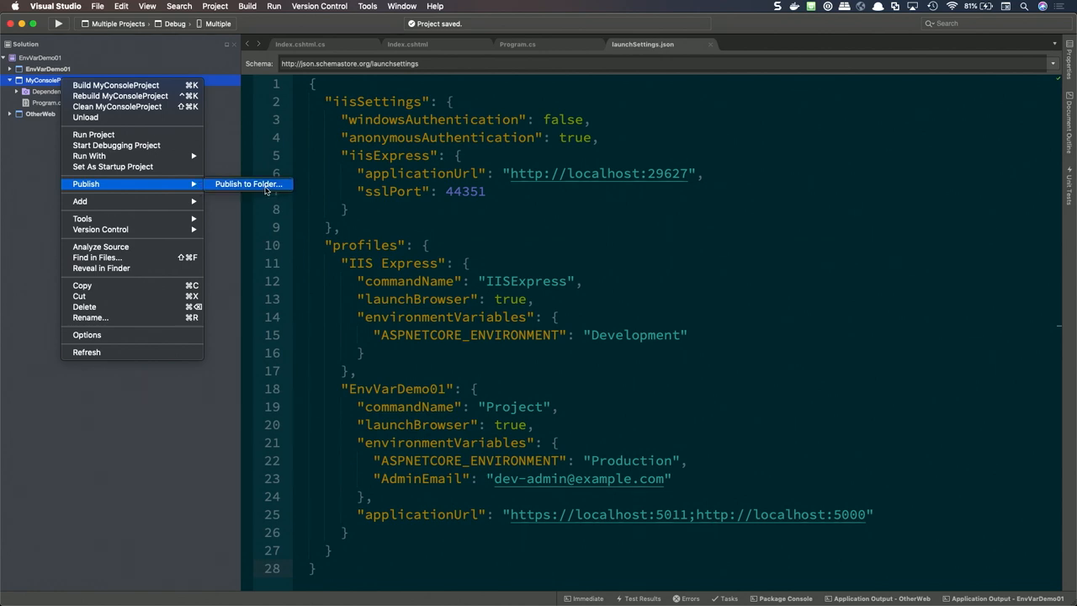
Publish MyConsoleProject to its folder and close the Finder window showing the output.
click(249, 183)
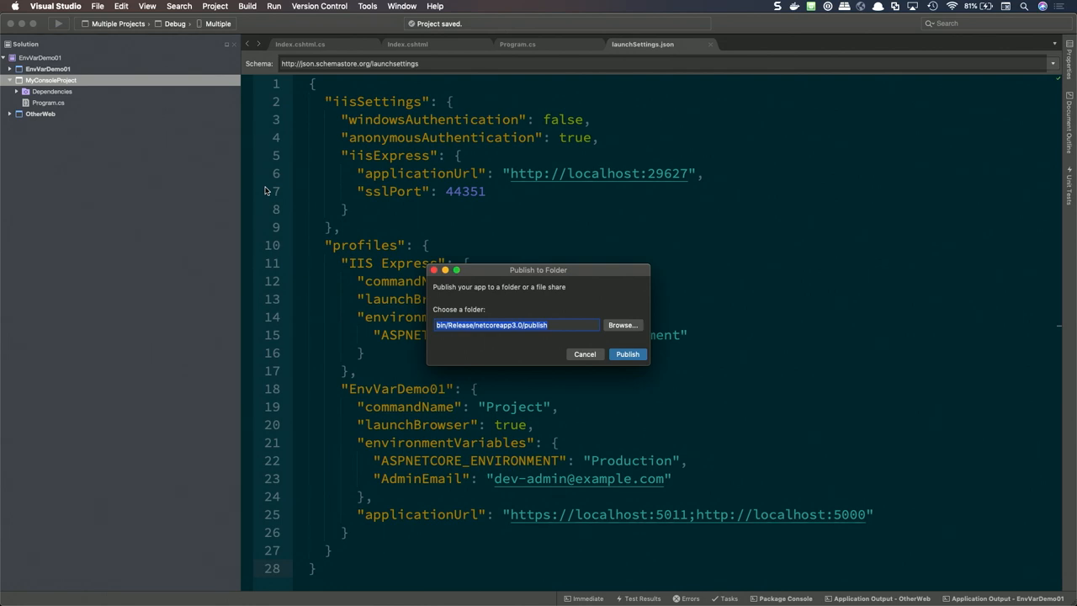
mouse_move(353, 281)
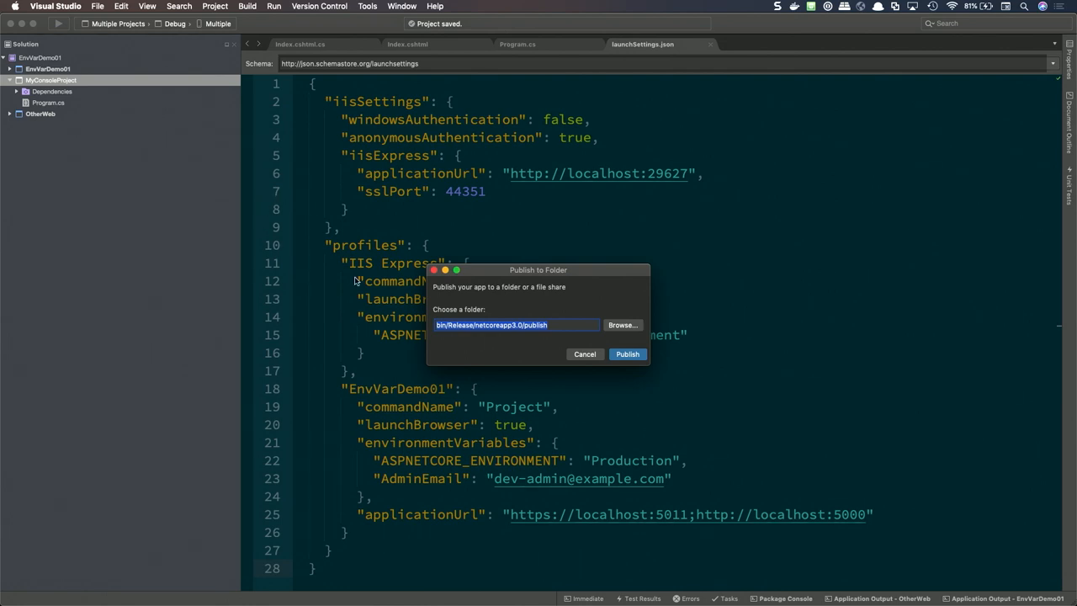
mouse_move(625, 353)
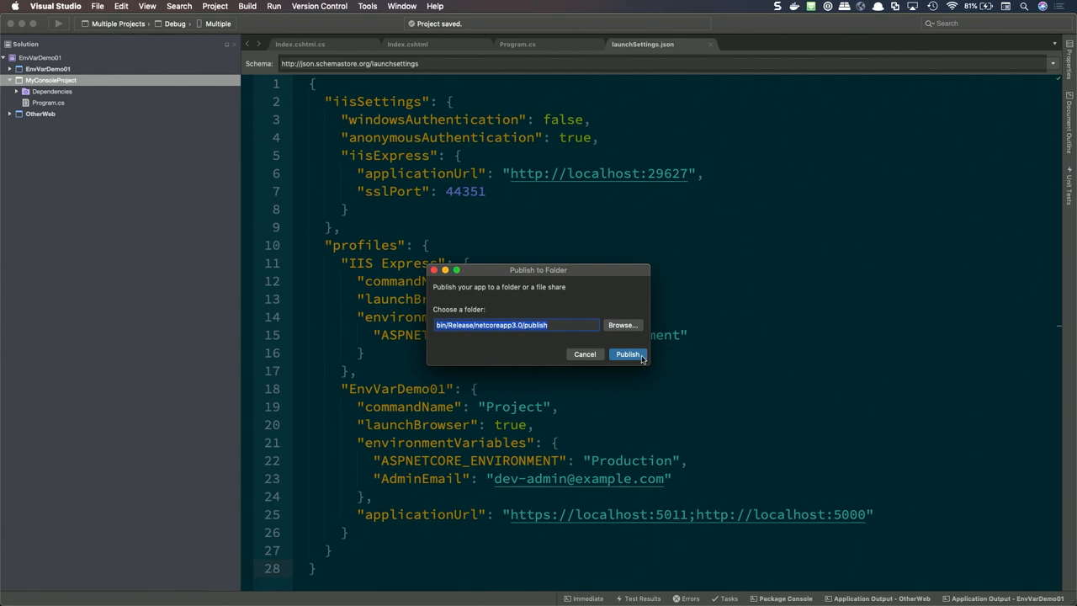
click(628, 353)
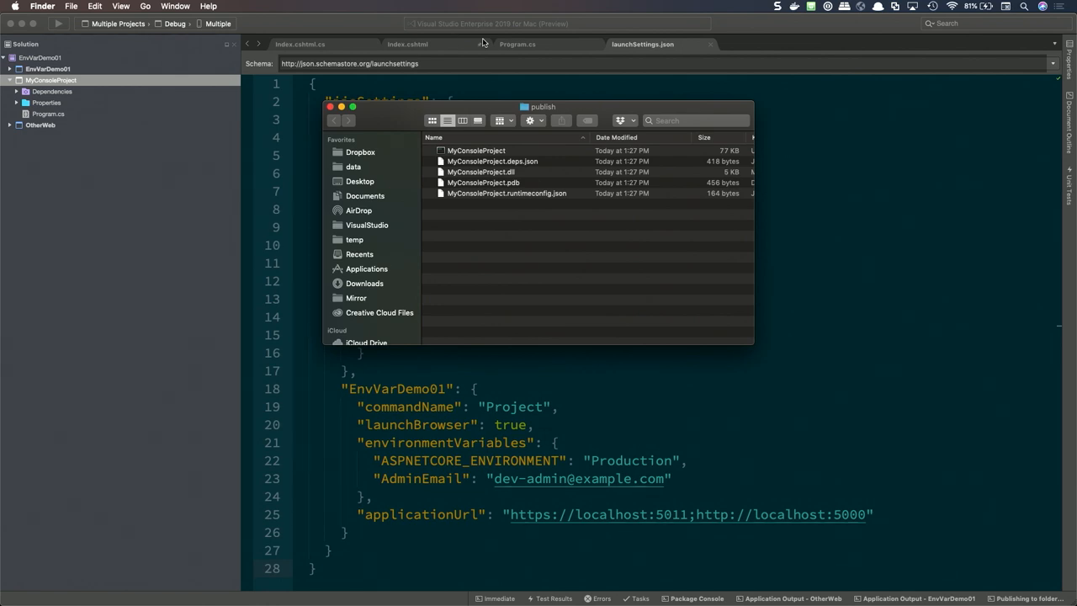
click(330, 106)
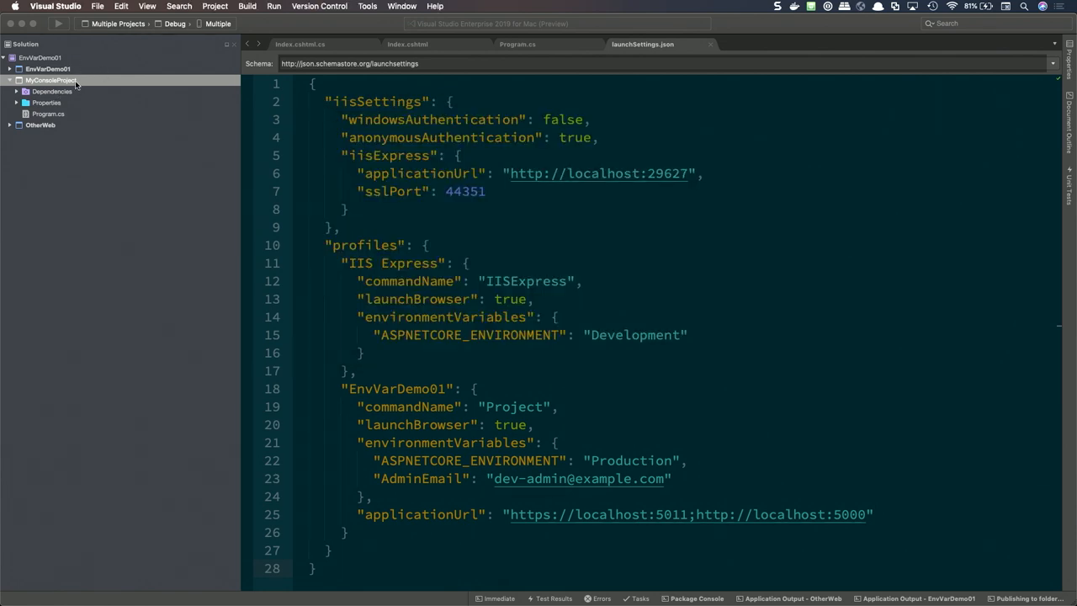
Expand Properties > PublishProfiles under MyConsoleProject and view FolderProfile.pubxml in the editor.
right_click(50, 80)
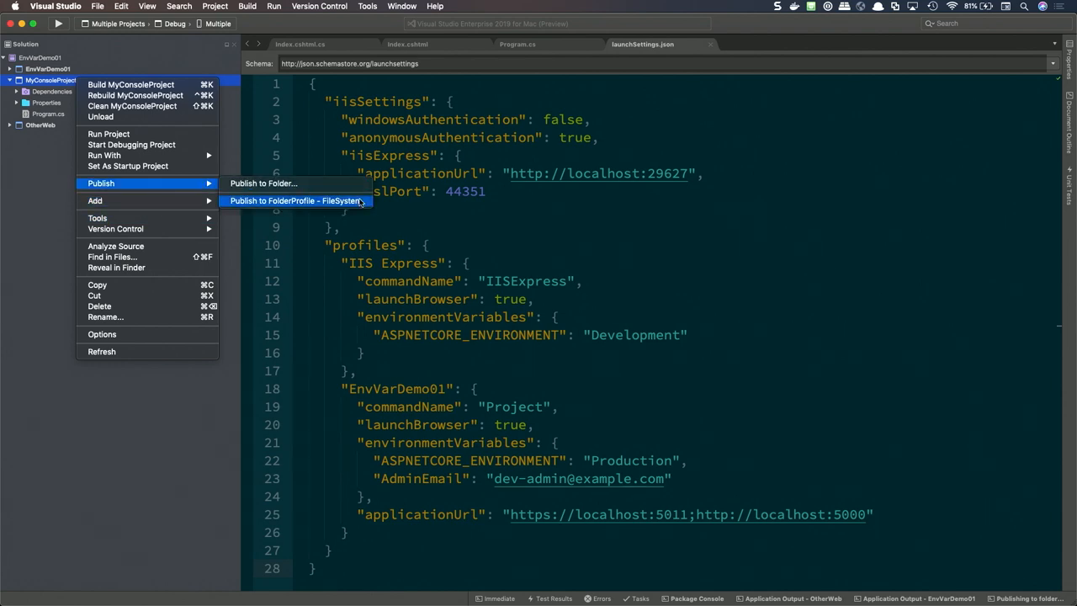
mouse_move(360, 205)
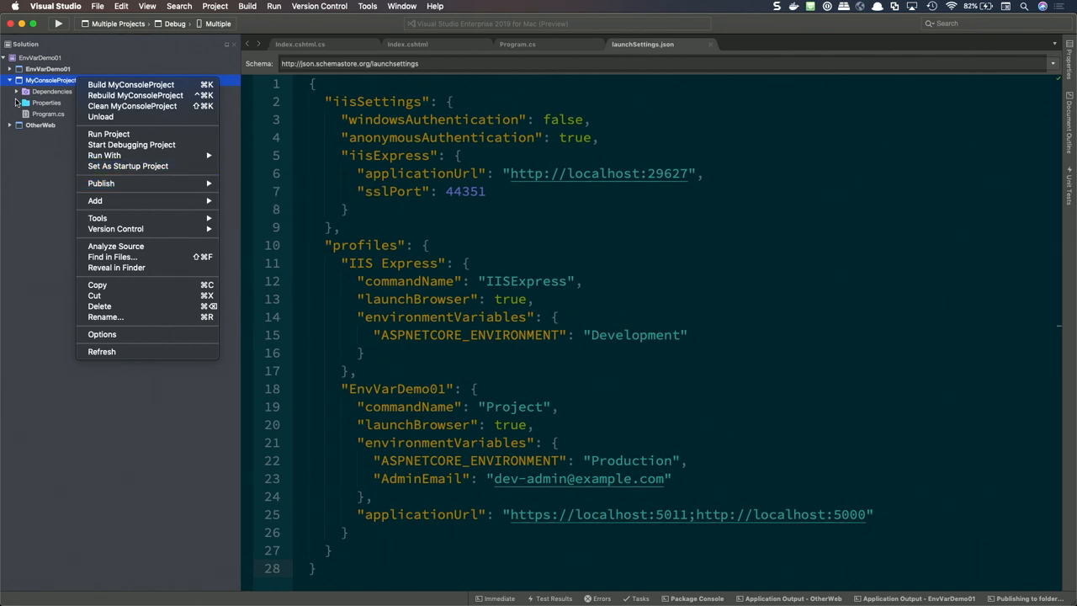
click(47, 103)
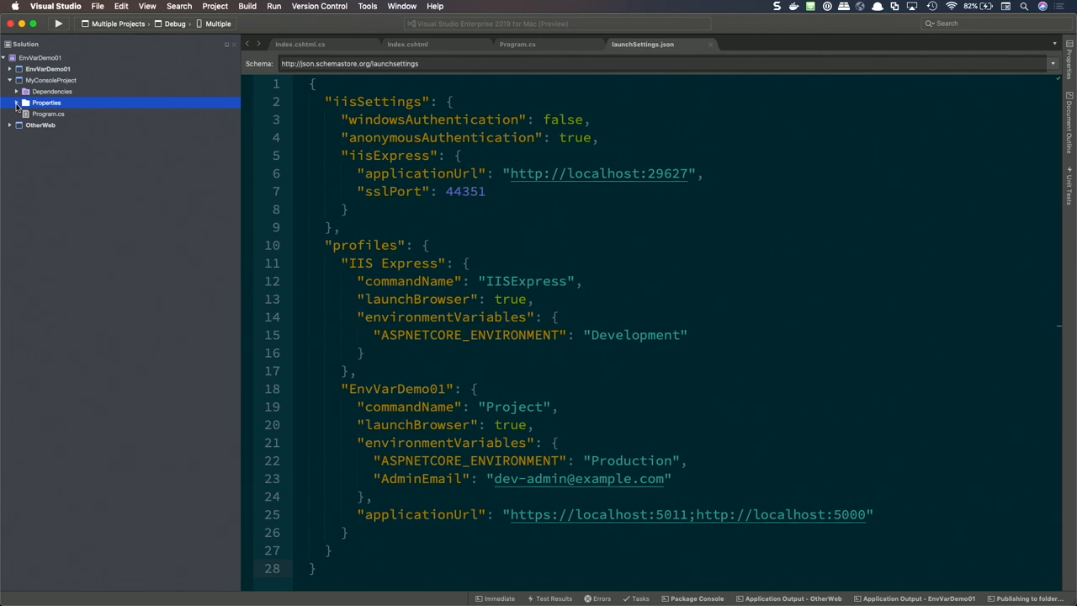
click(16, 103)
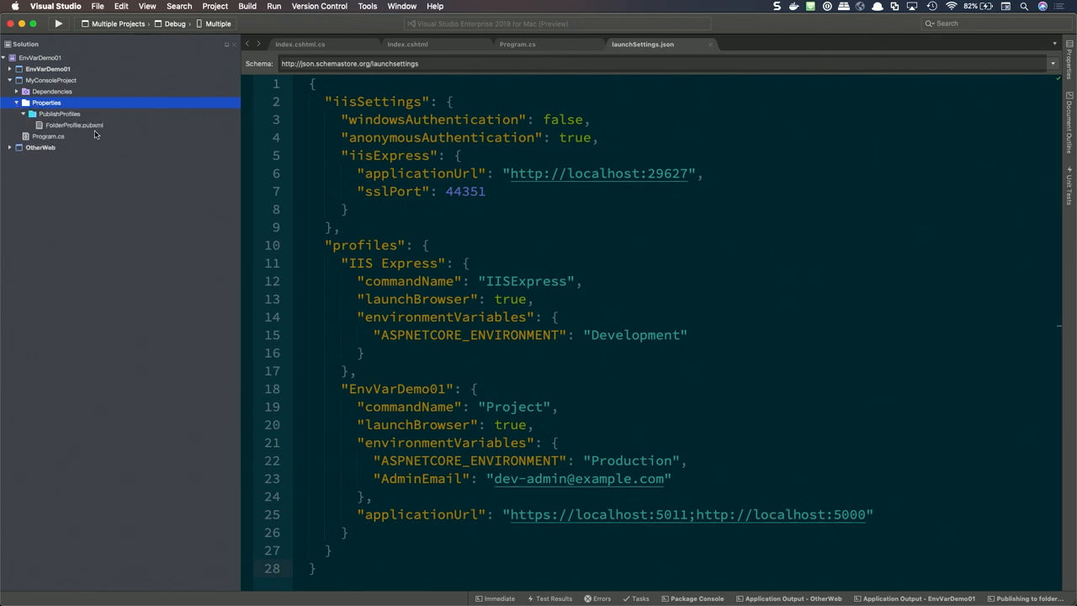
double_click(74, 124)
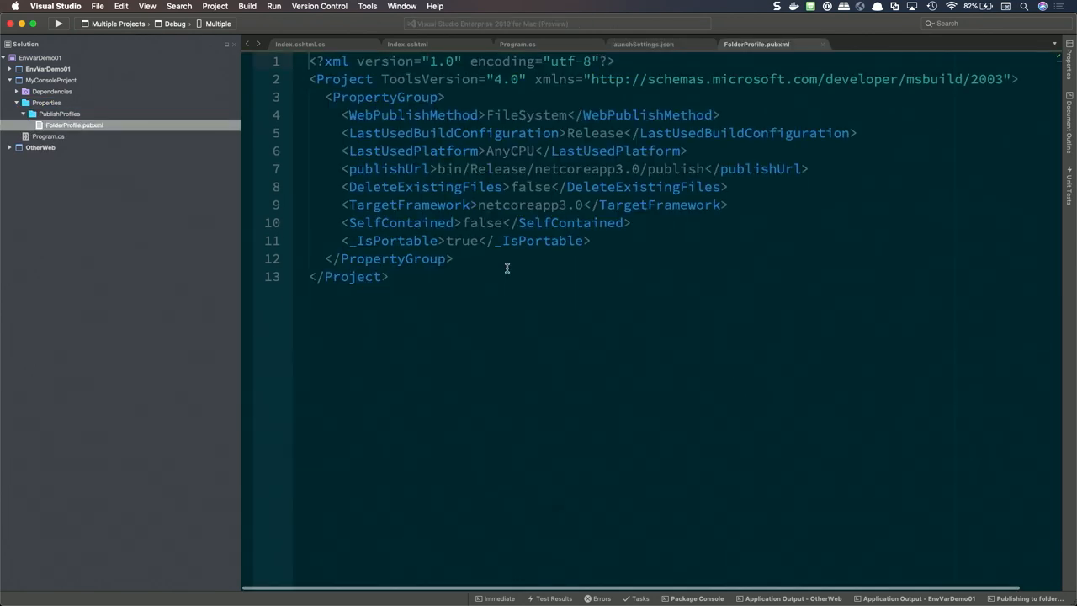